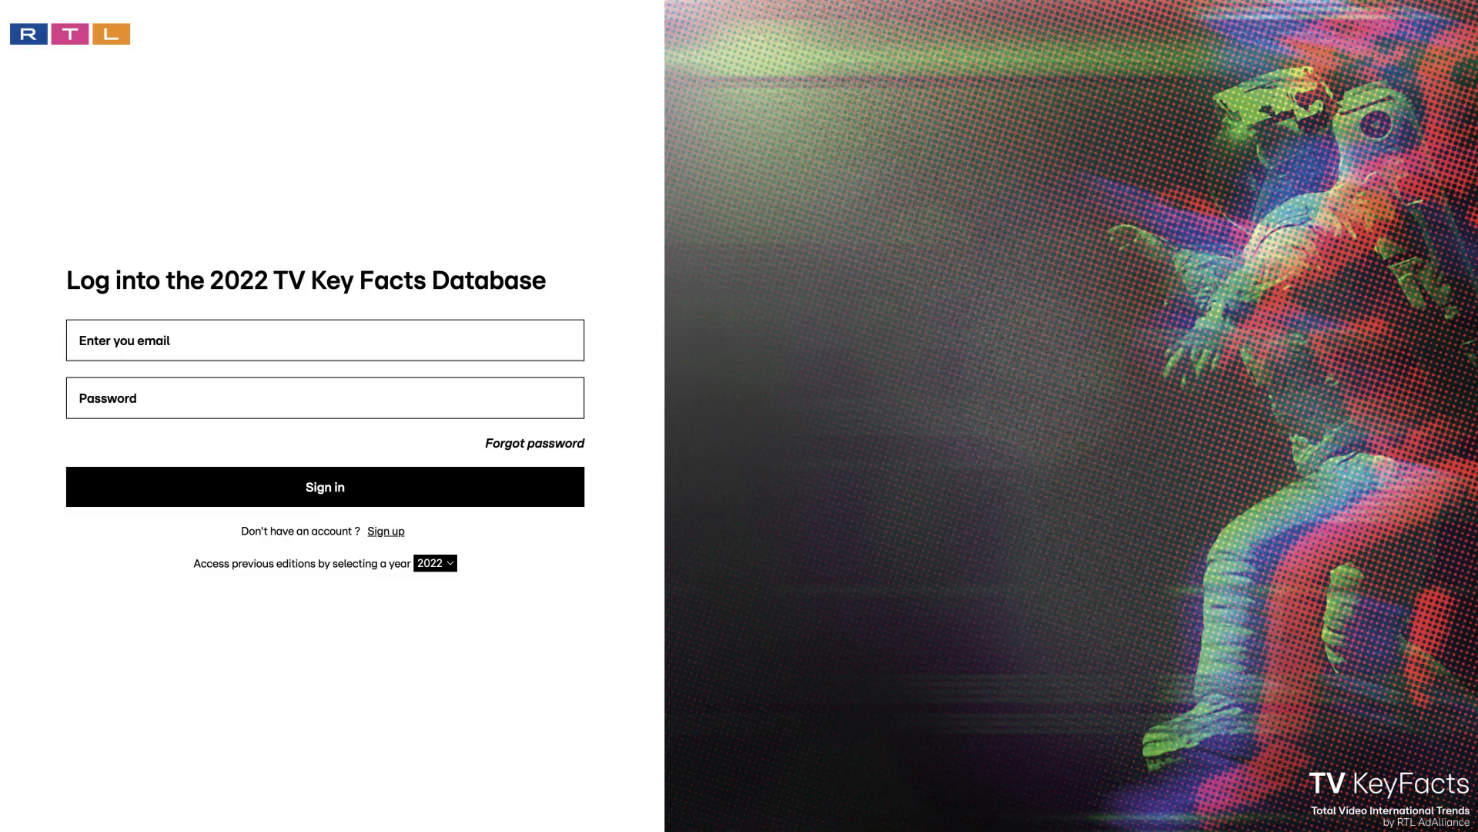
Start sign-up from the 2022 login page and submit the database access code
{"action": "left_click", "coordinate": [385, 530]}
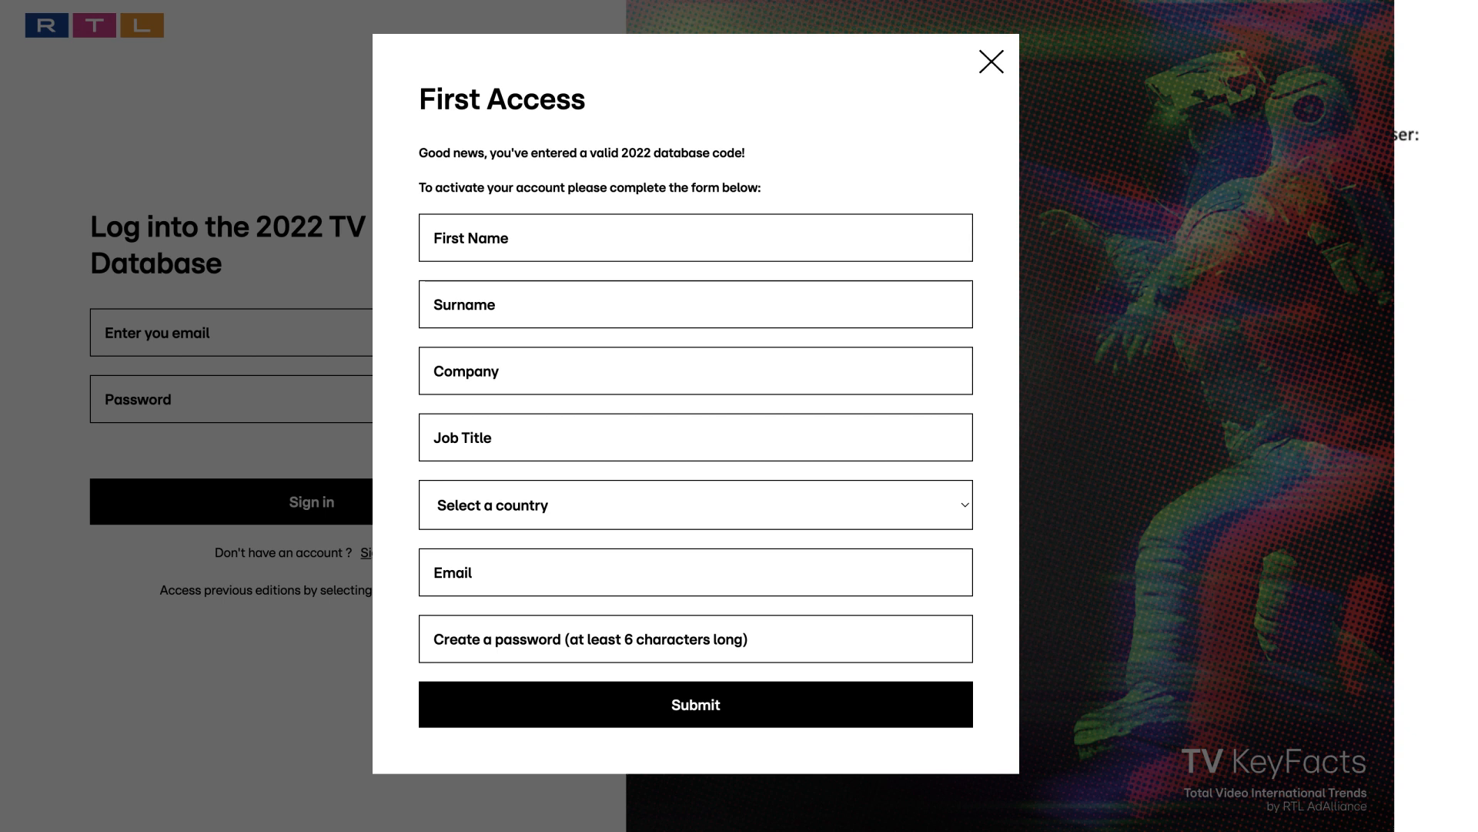
Fill in and submit the First Access form to reach the Welcome page
{"action": "left_click", "coordinate": [991, 62]}
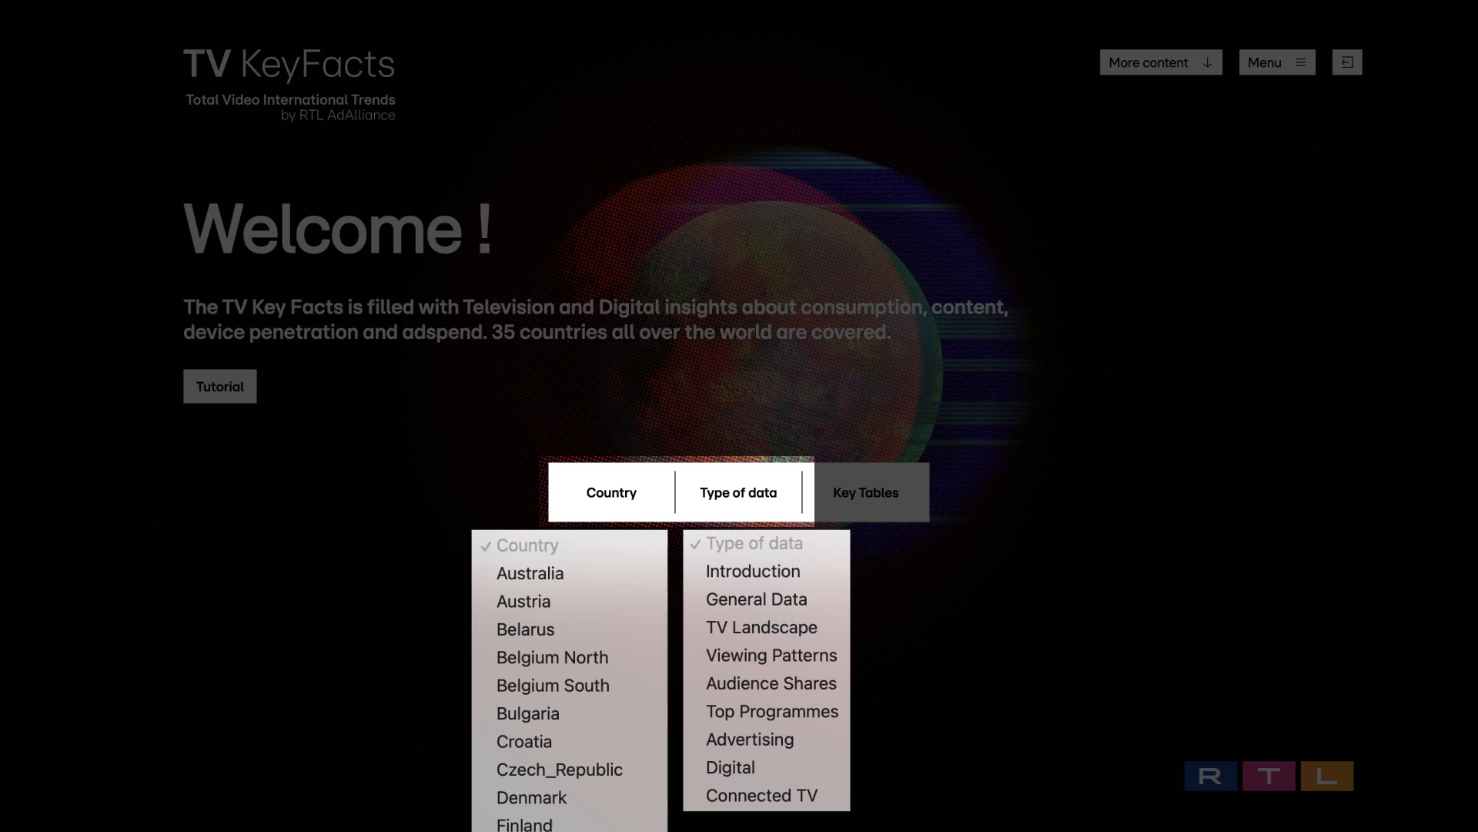
{"action": "left_click", "coordinate": [761, 795]}
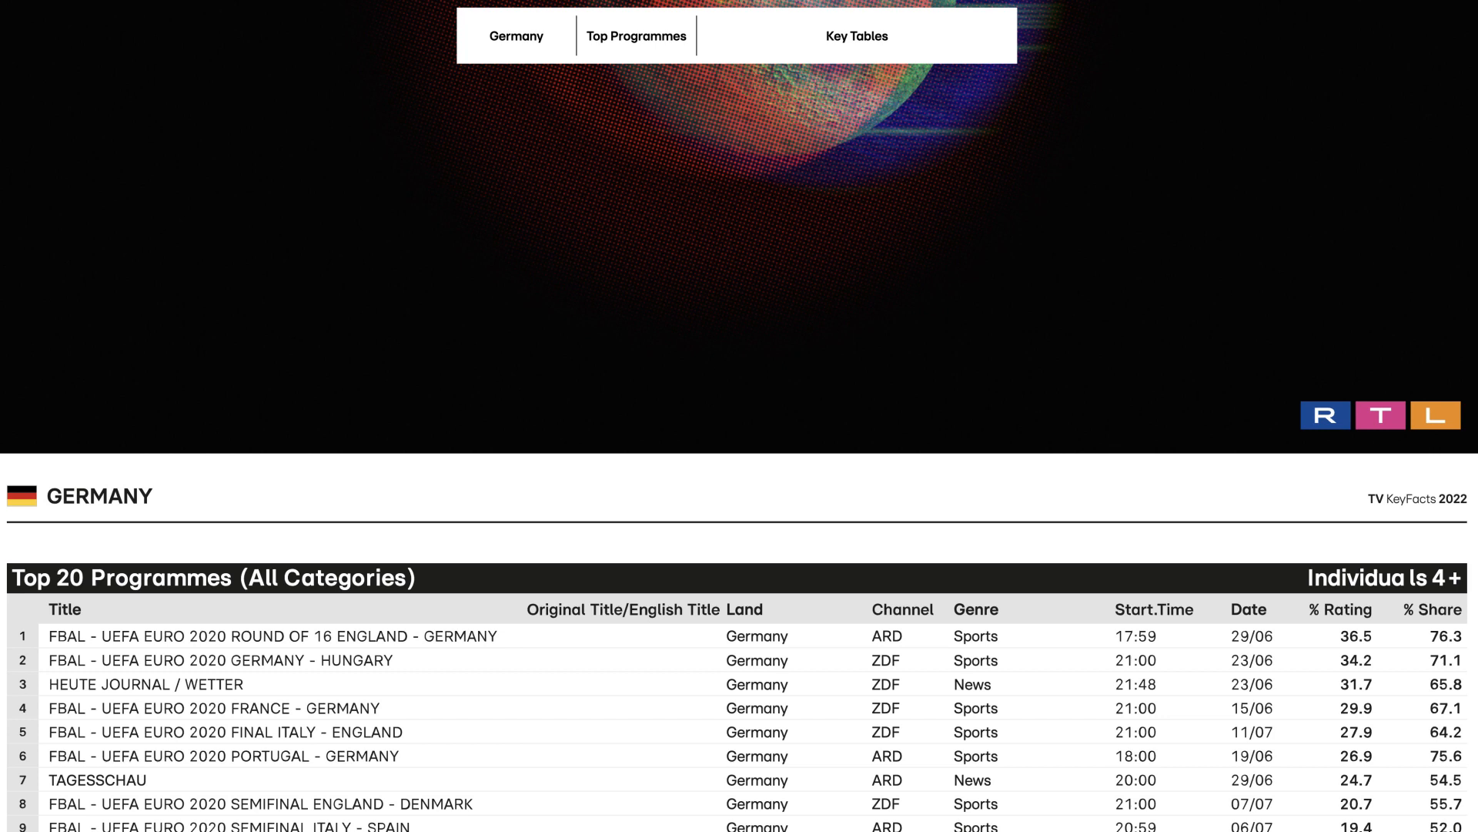
{"action": "mouse_move", "coordinate": [668, 85]}
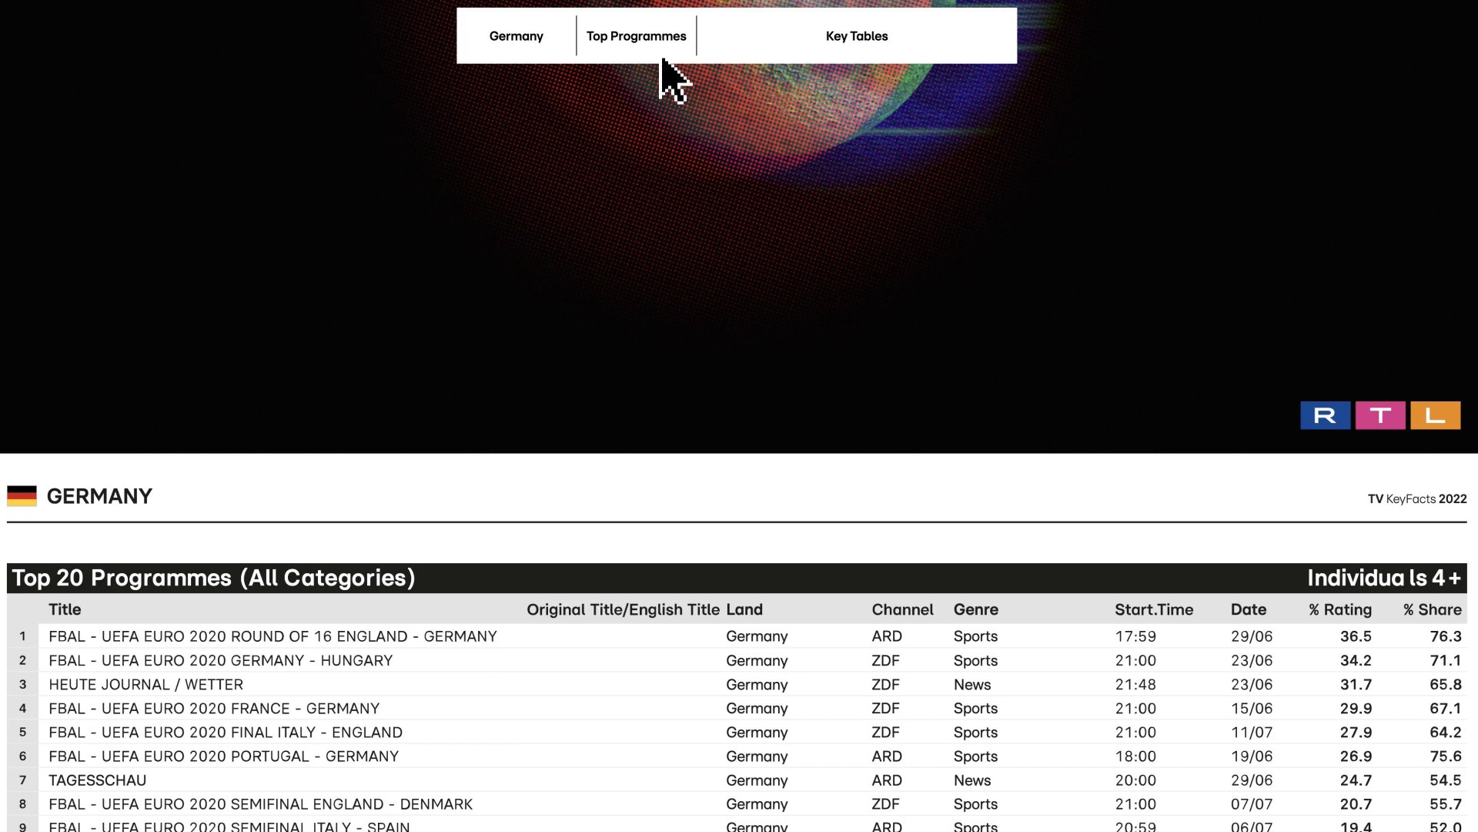
{"action": "left_click", "coordinate": [516, 36]}
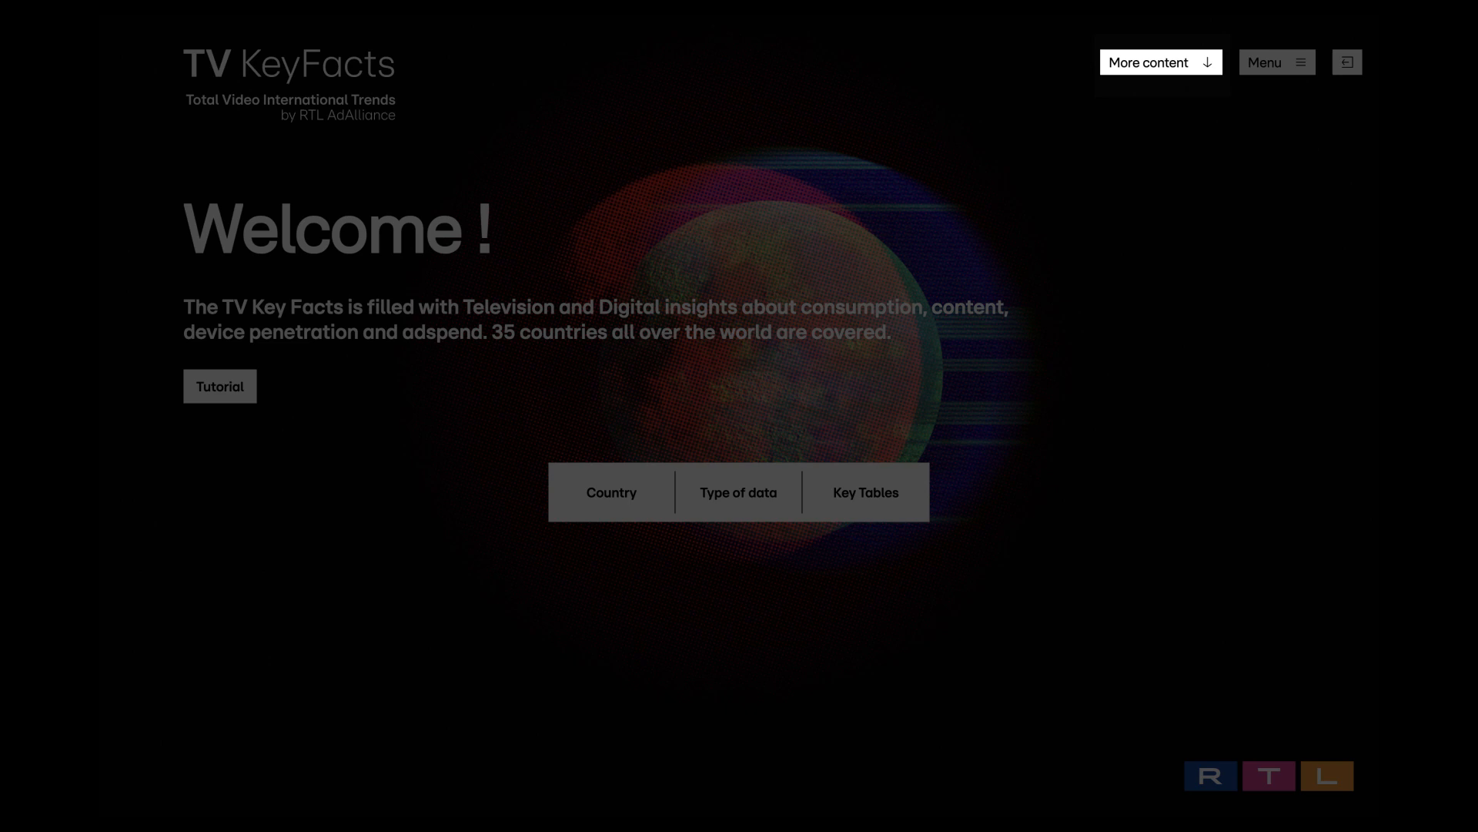
Go to the website's More content and reach the downloads page of 2021 country PDFs
{"action": "left_click", "coordinate": [1160, 62]}
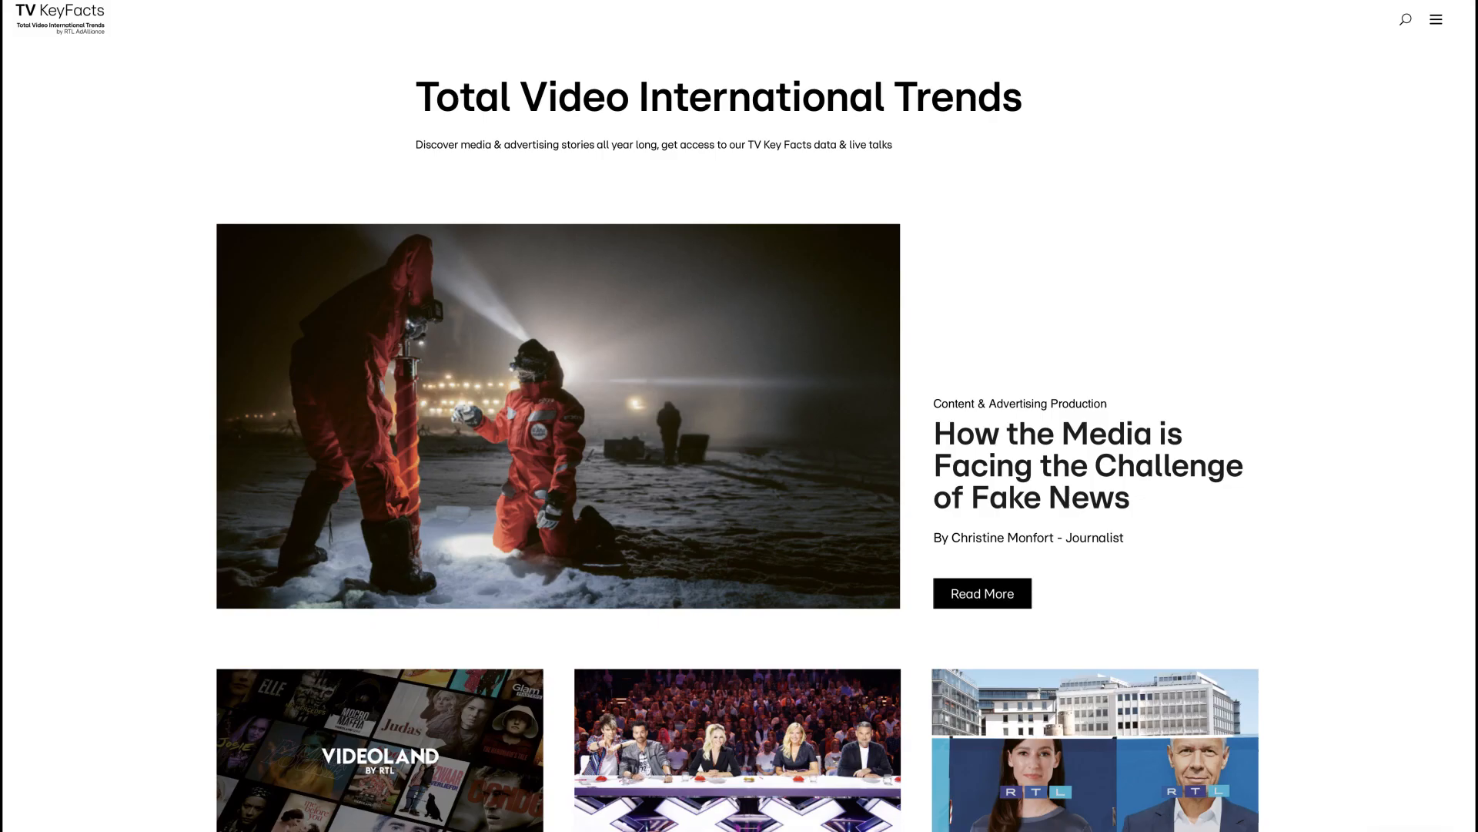
{"action": "left_click", "coordinate": [1434, 18]}
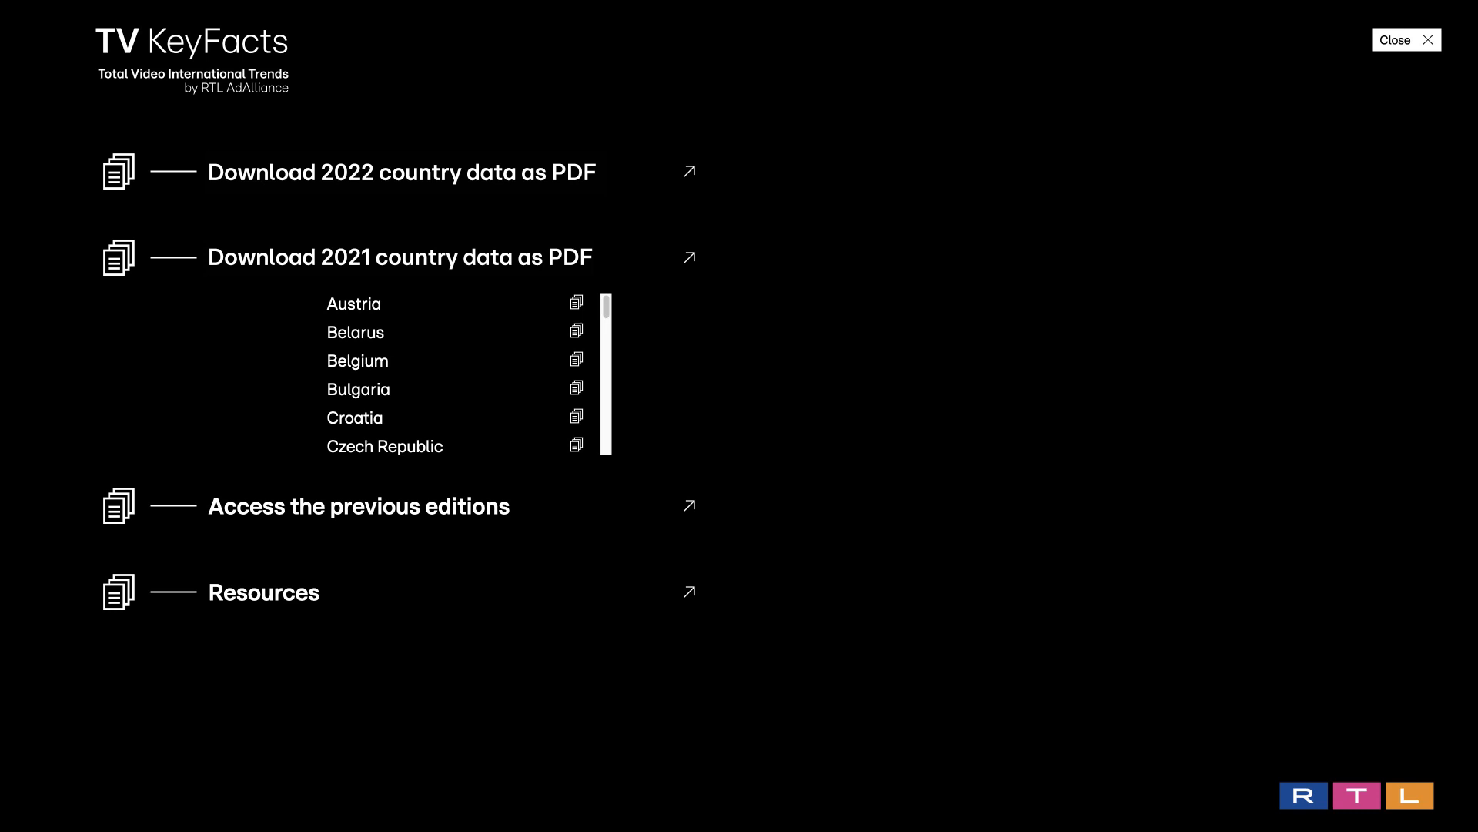
{"action": "mouse_move", "coordinate": [542, 528]}
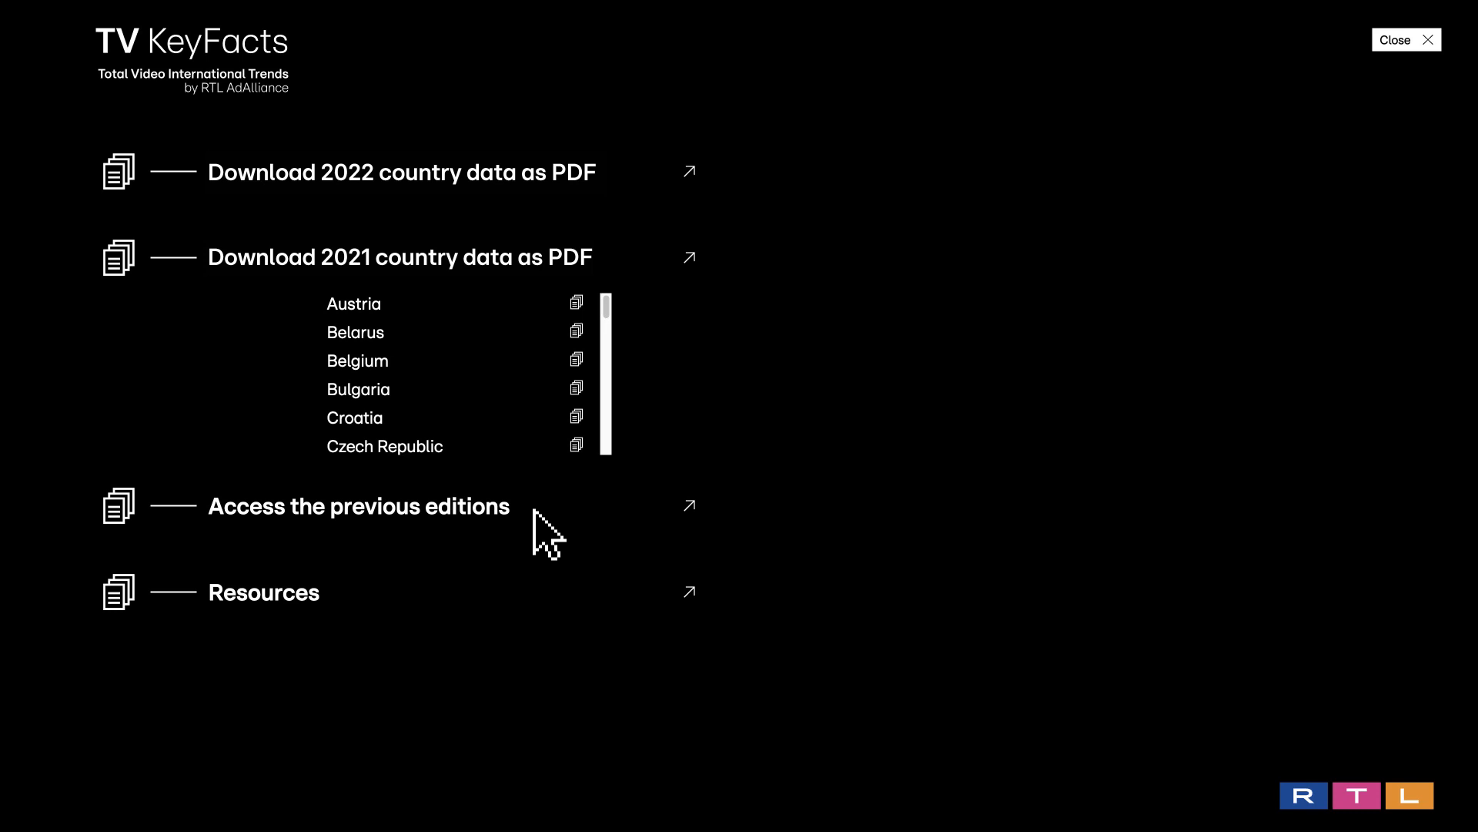
{"action": "mouse_move", "coordinate": [542, 533]}
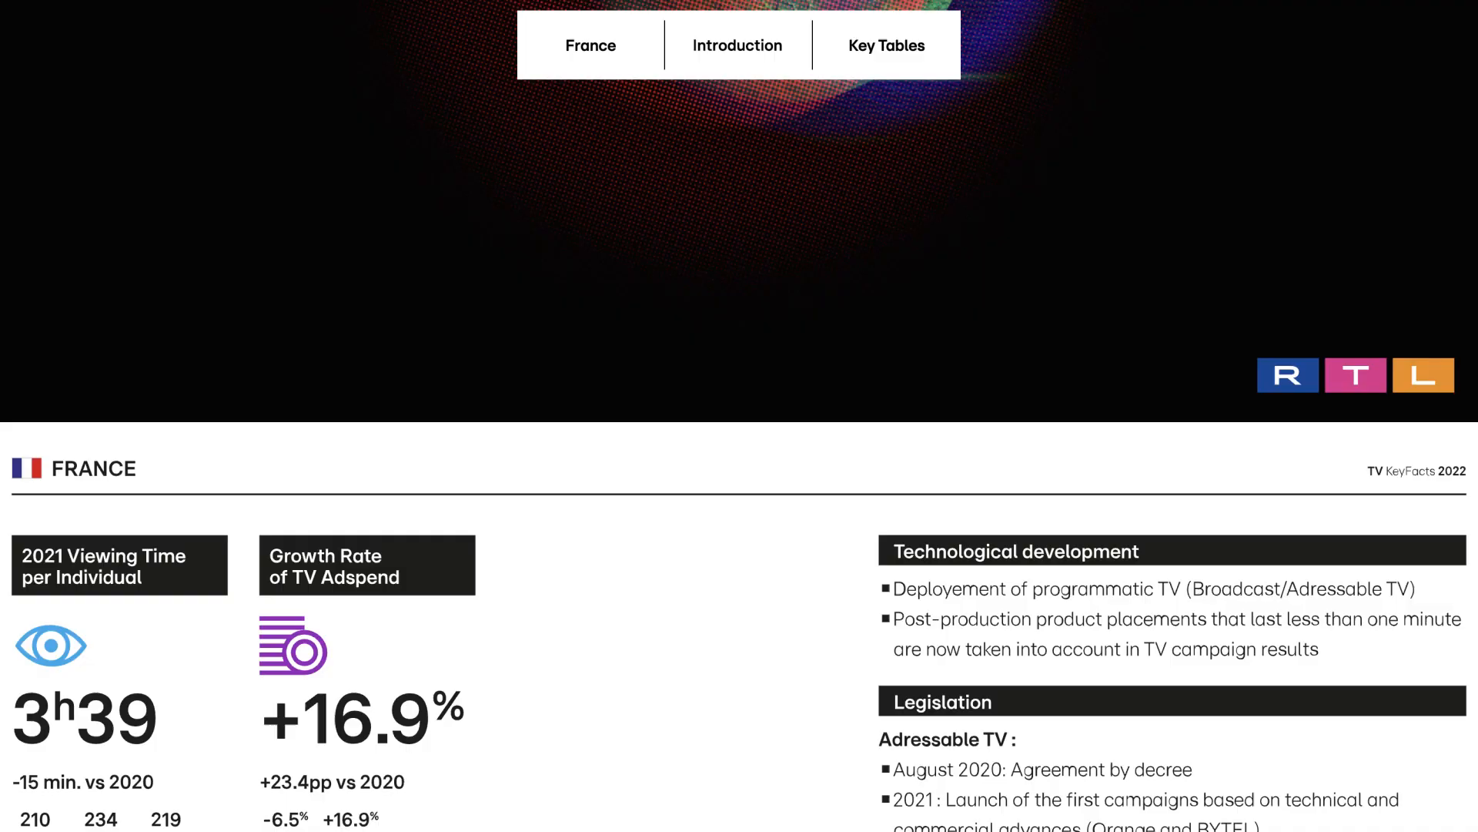
{"action": "mouse_move", "coordinate": [790, 89]}
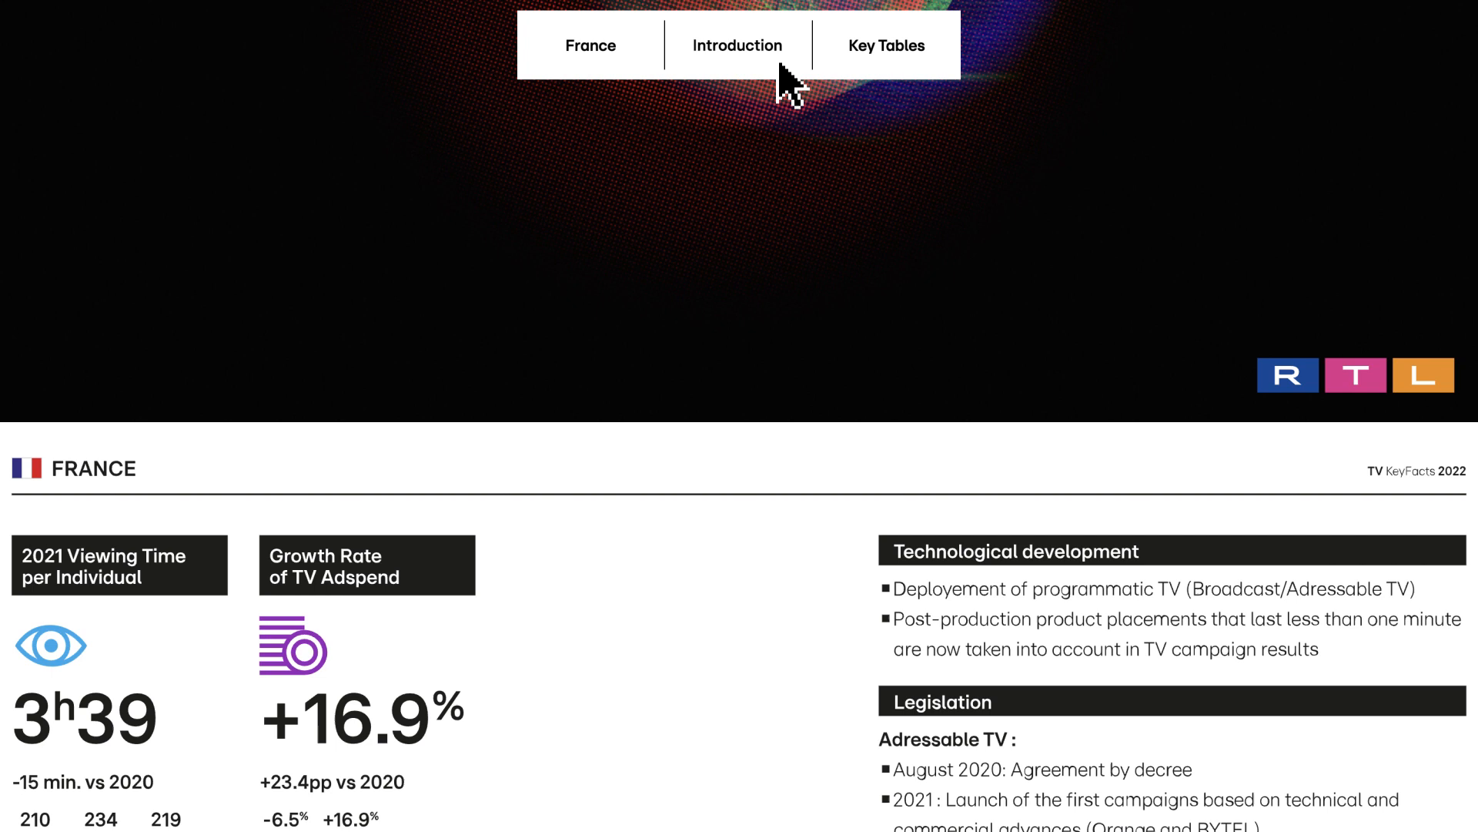
{"action": "mouse_move", "coordinate": [787, 85]}
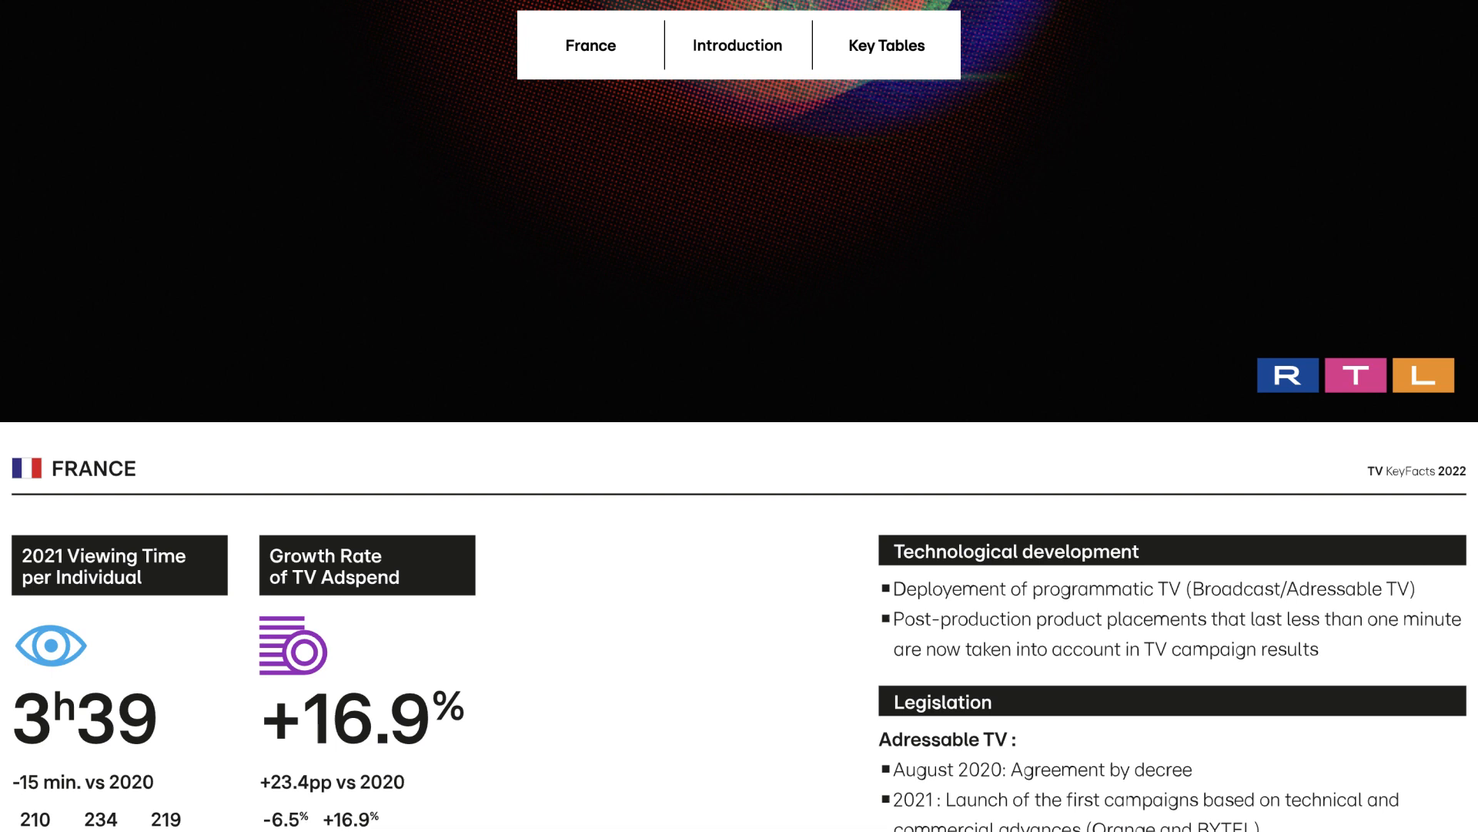
Switch France's data through General Data and TV landscape to Viewing Patterns
{"action": "left_click", "coordinate": [738, 45]}
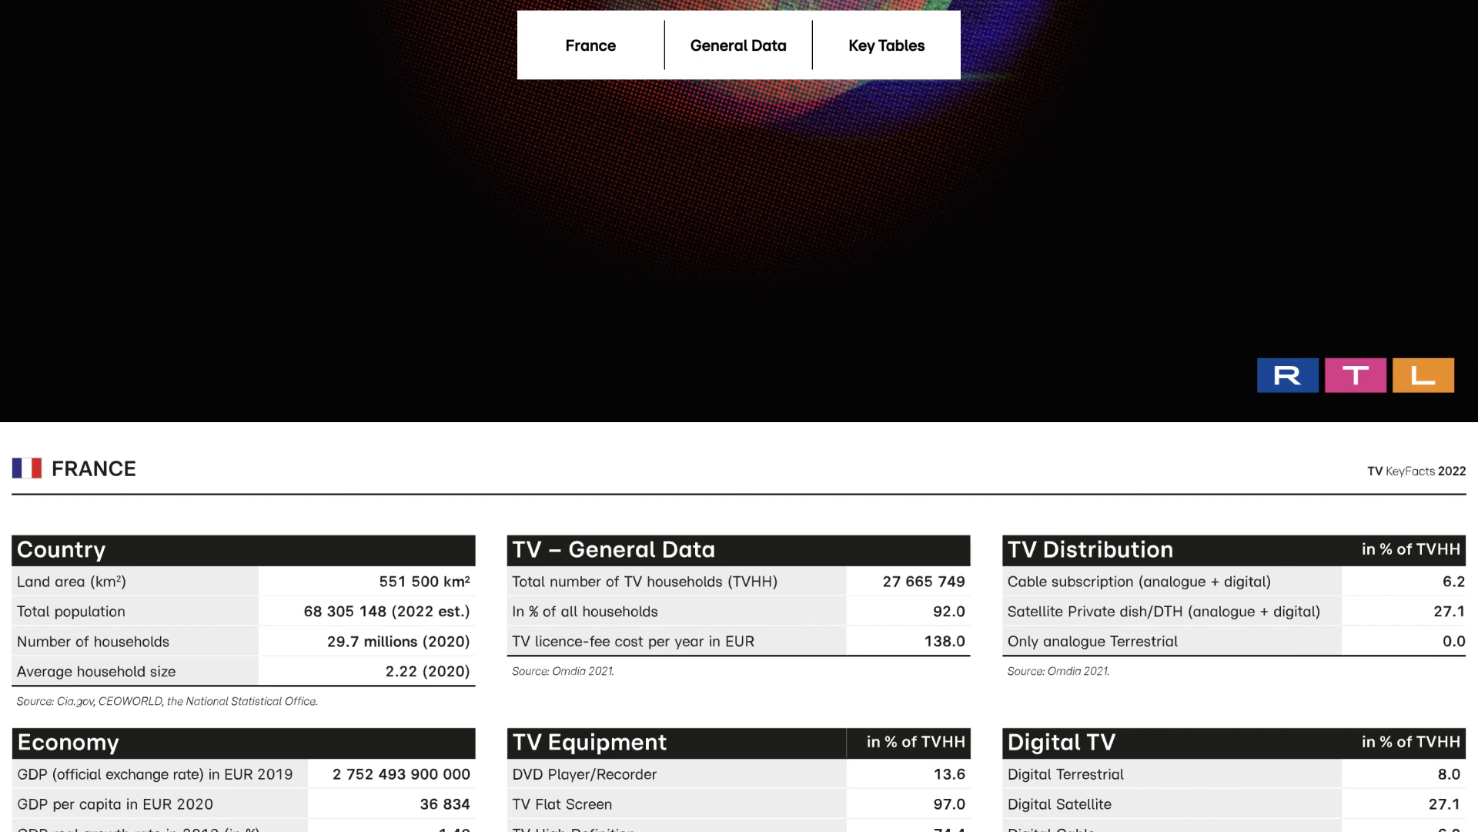
{"action": "left_click", "coordinate": [738, 46]}
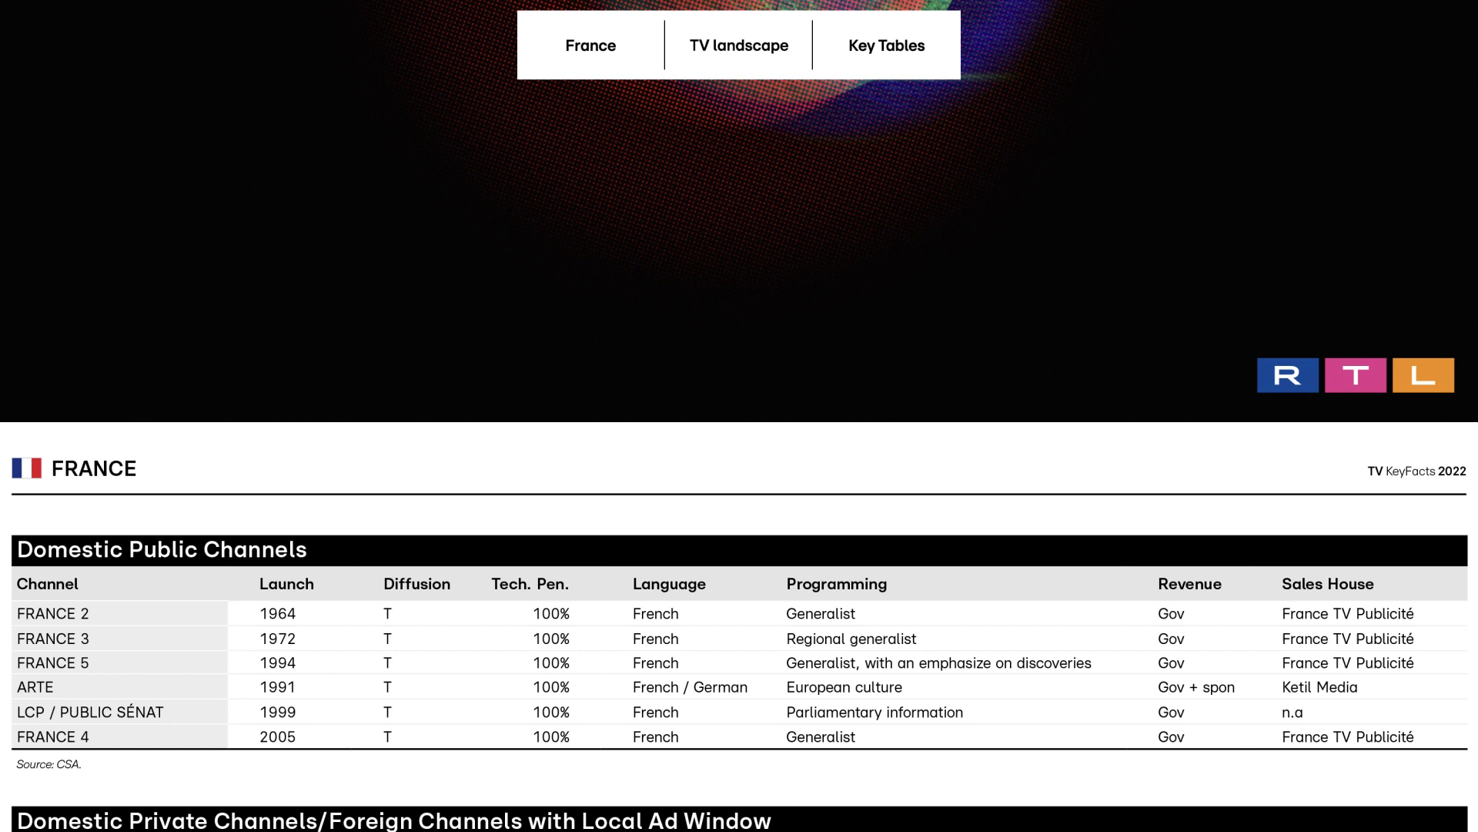
{"action": "left_click", "coordinate": [739, 45]}
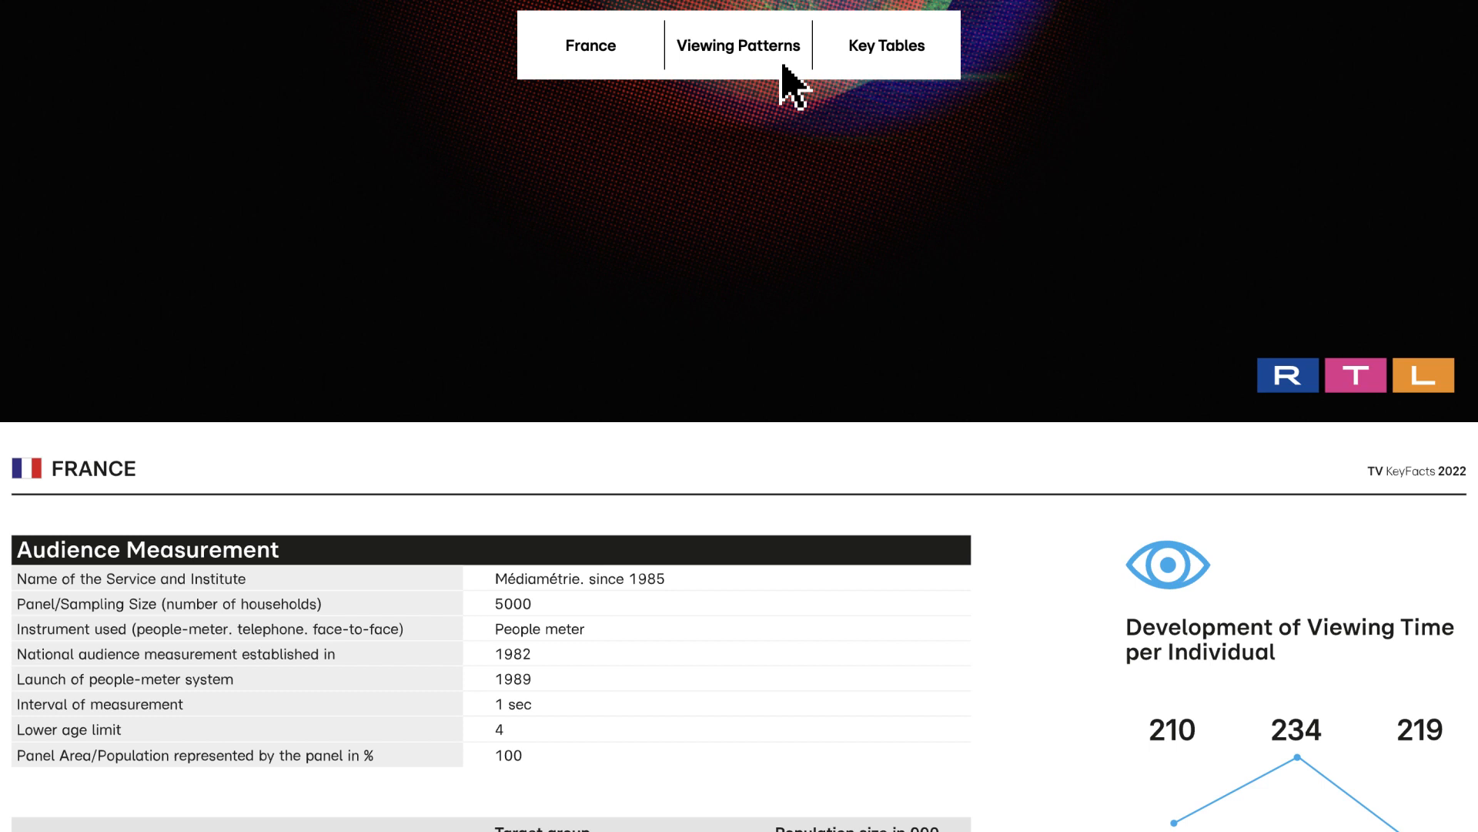
{"action": "mouse_move", "coordinate": [787, 76]}
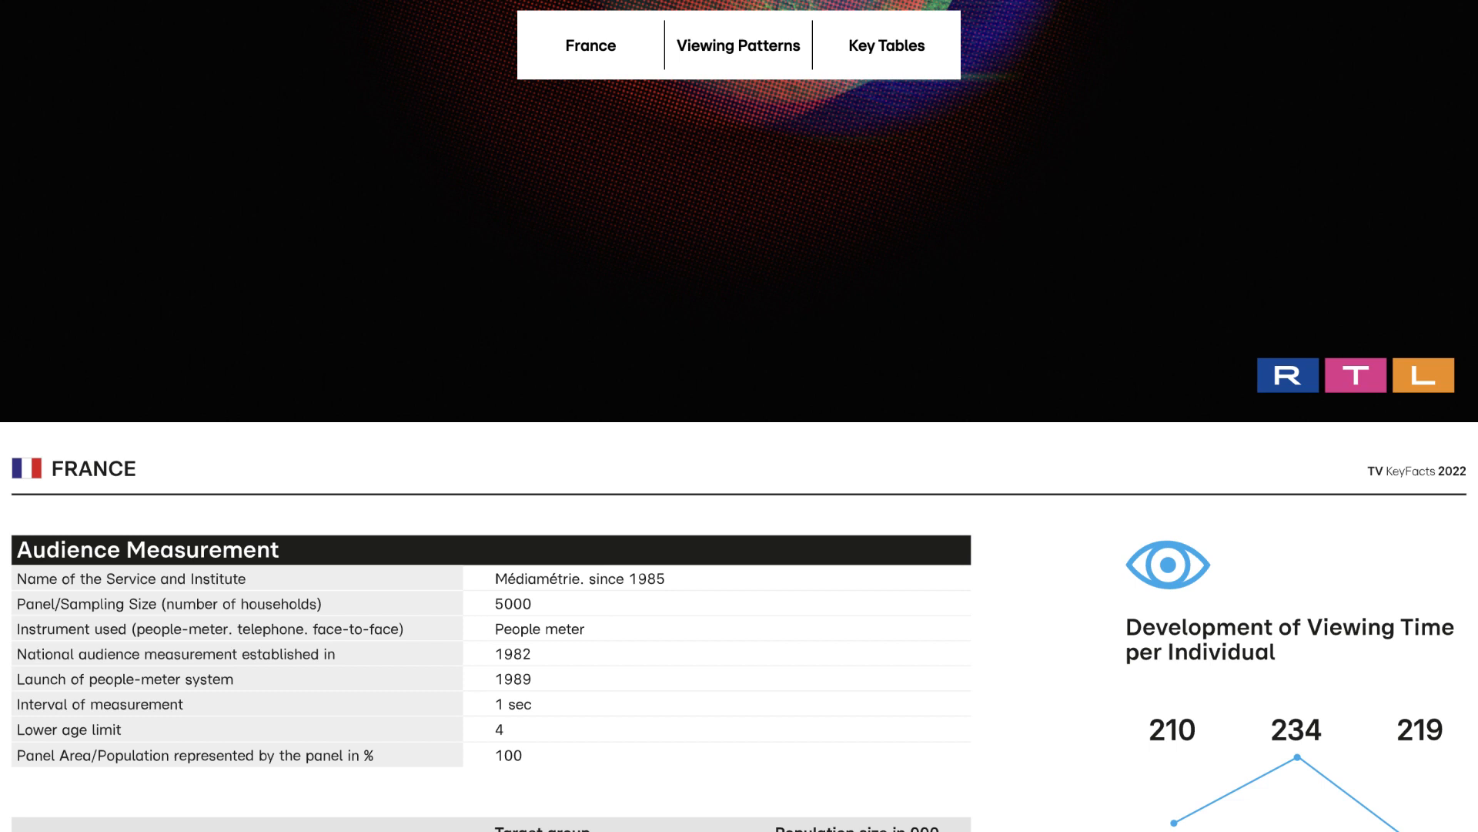
Switch France's data through Audience shares, Top Programmes, Advertising and Digital to Connected TV
{"action": "left_click", "coordinate": [738, 45]}
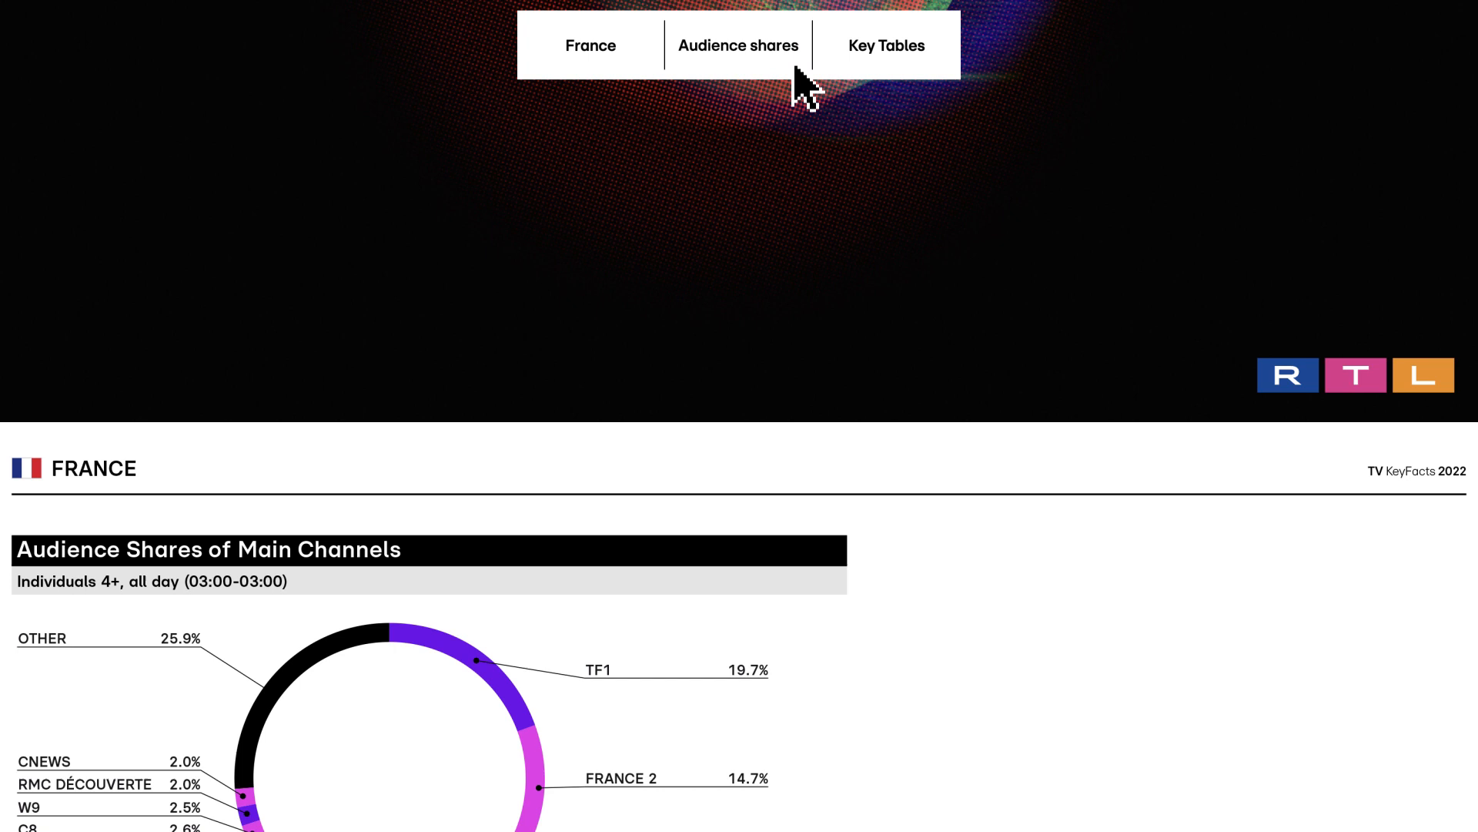
{"action": "mouse_move", "coordinate": [803, 87]}
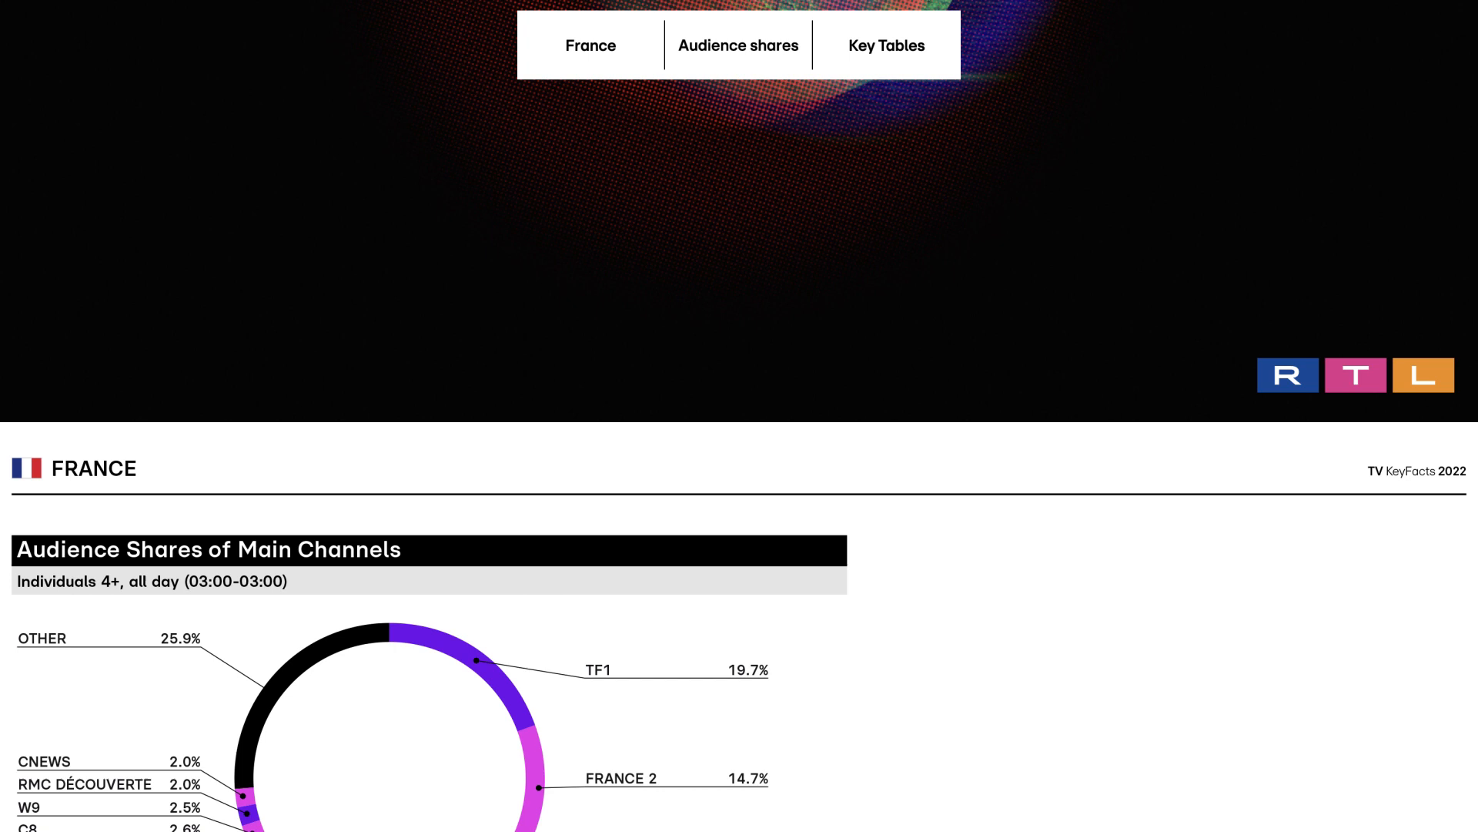
{"action": "left_click", "coordinate": [738, 46]}
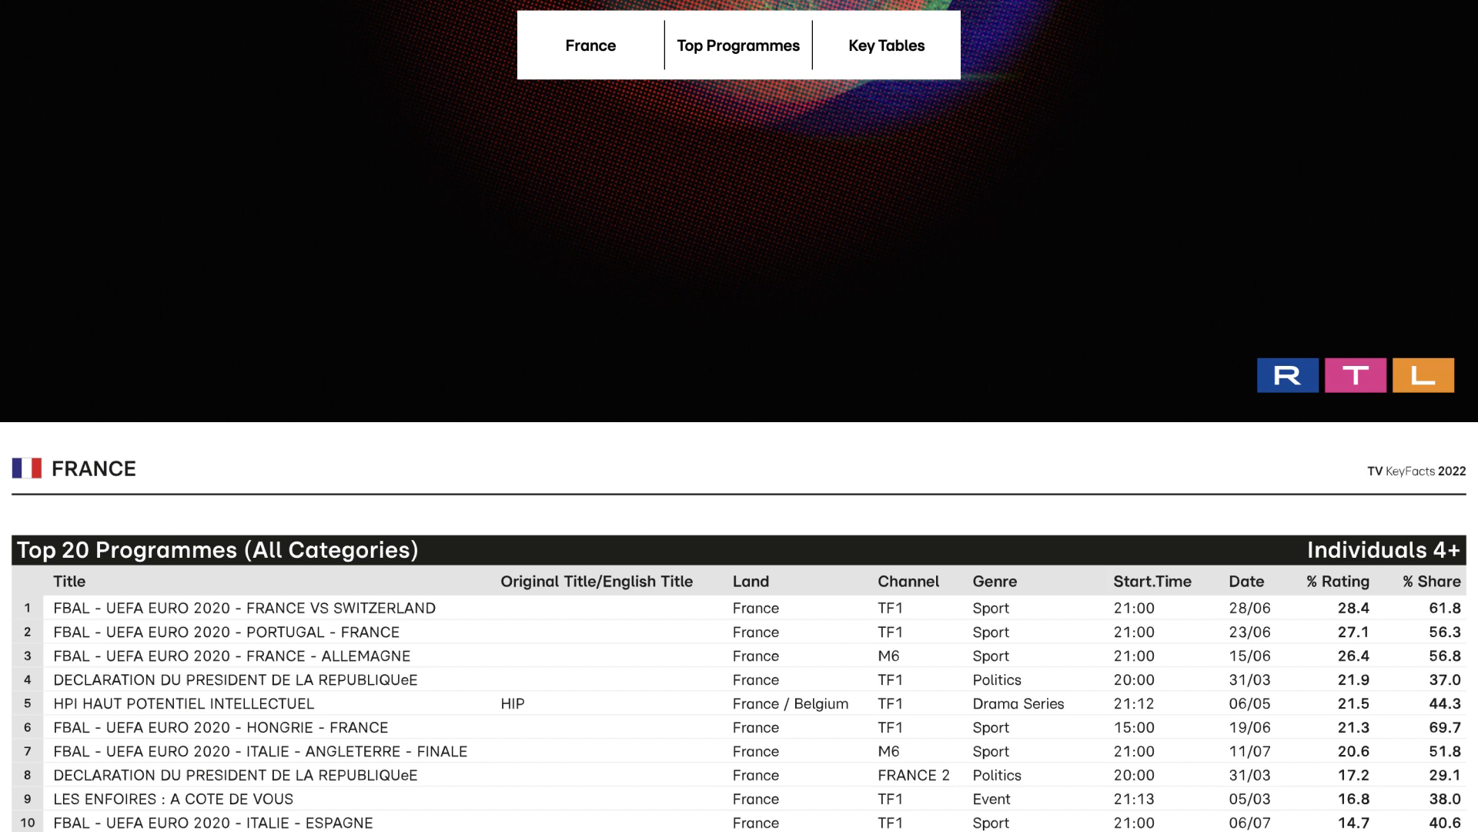
{"action": "left_click", "coordinate": [739, 44]}
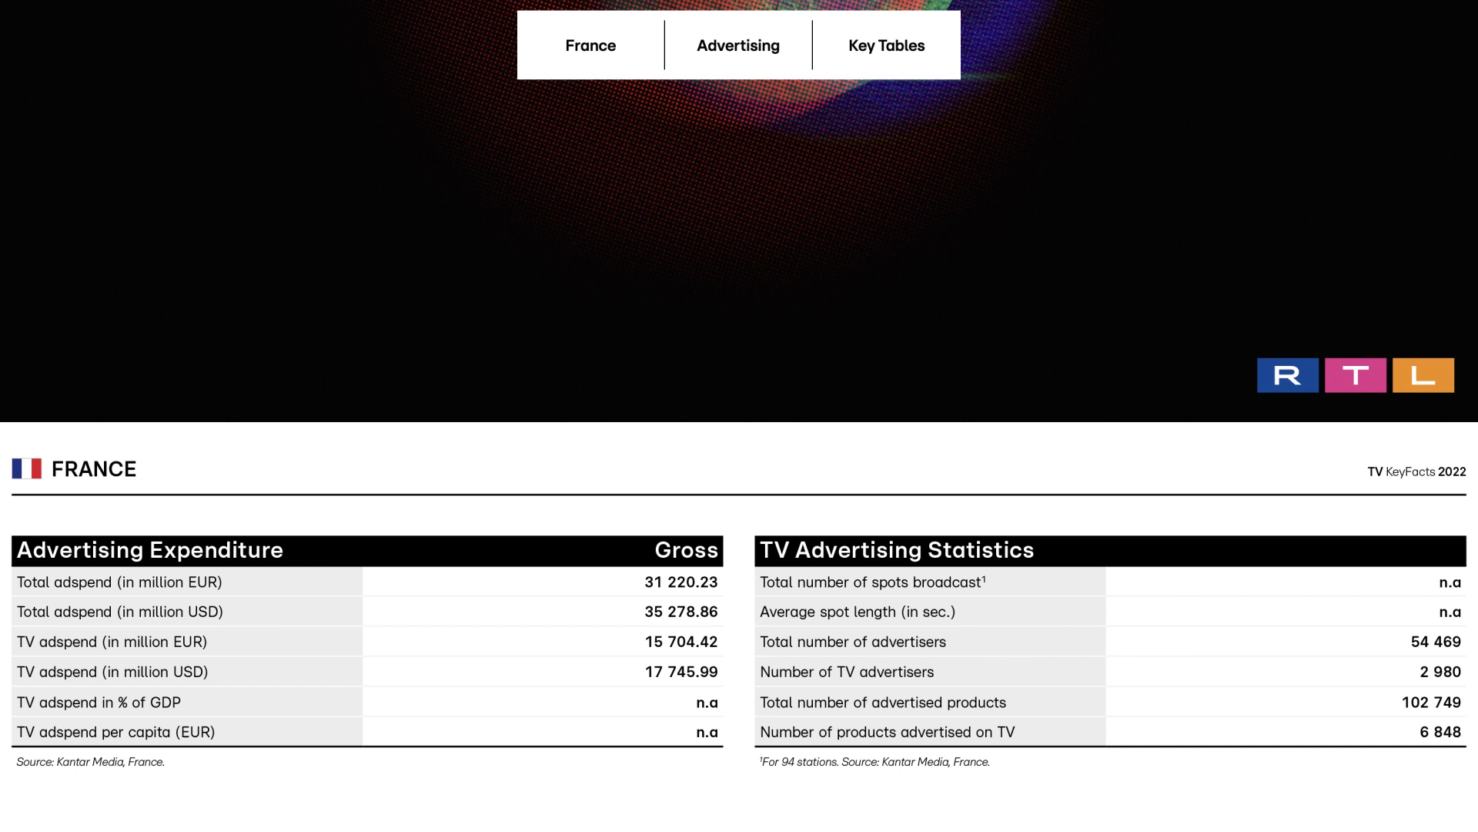
{"action": "left_click", "coordinate": [739, 45]}
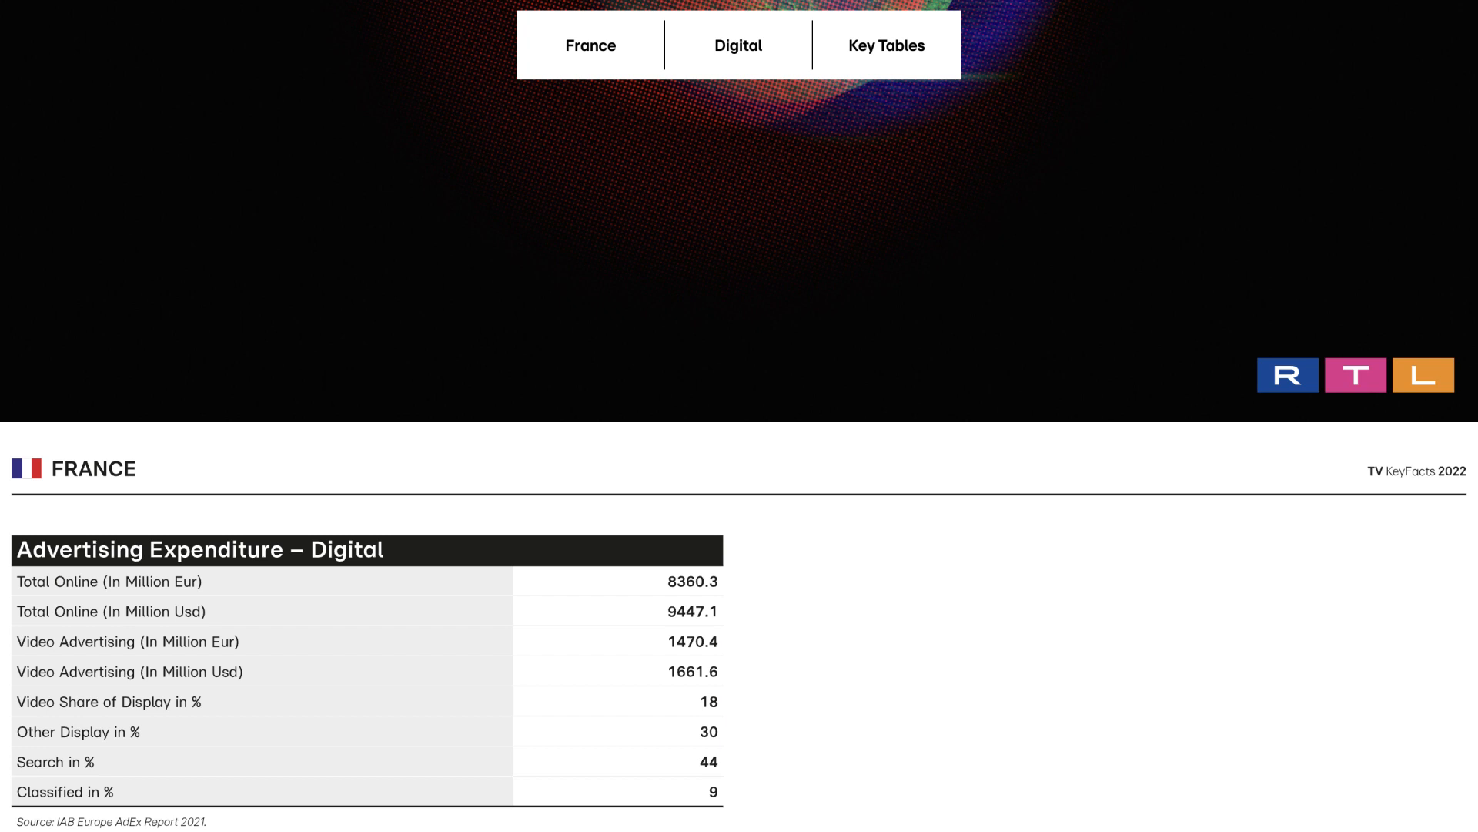
{"action": "left_click", "coordinate": [738, 45]}
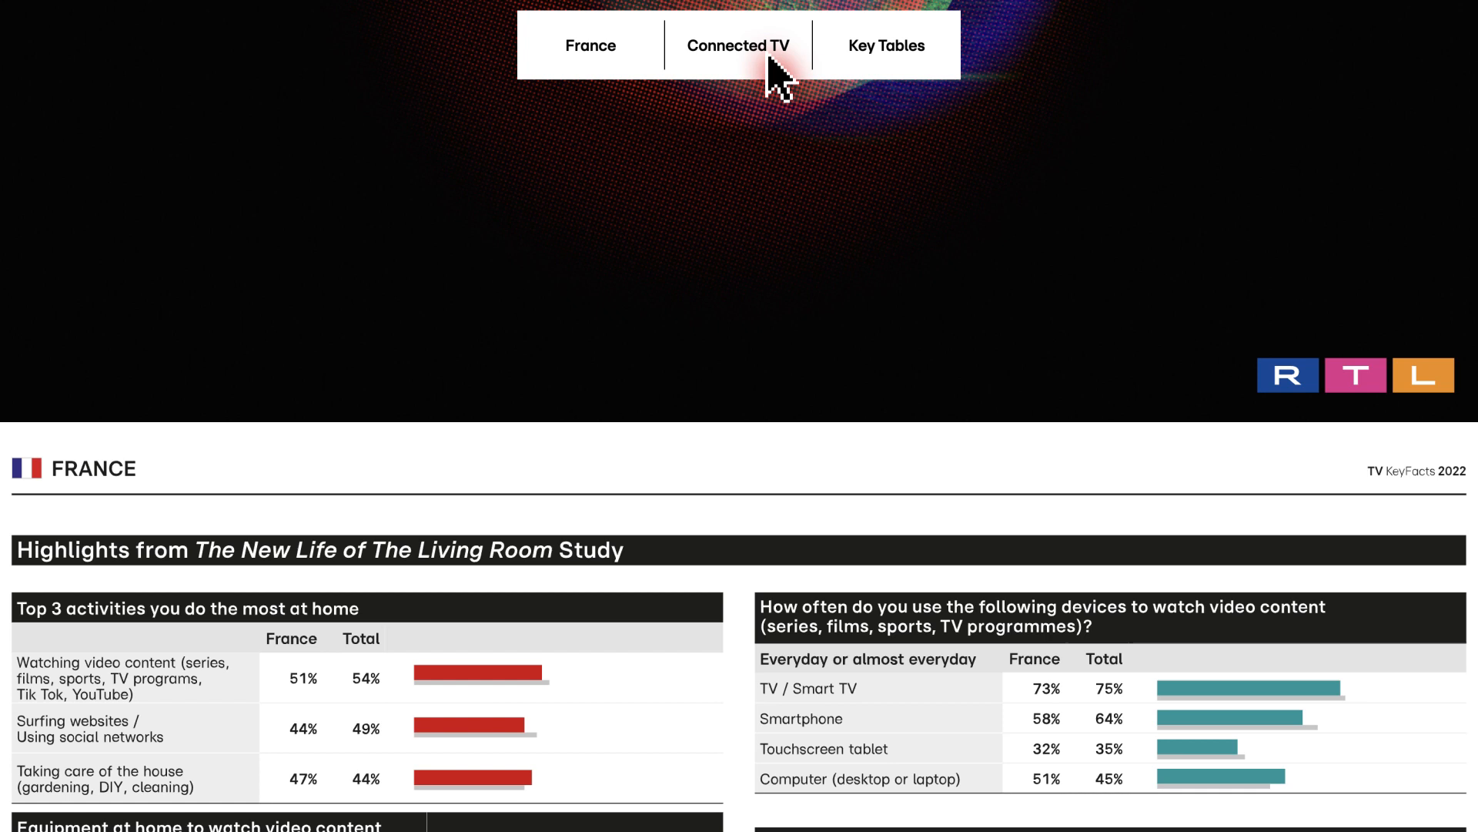